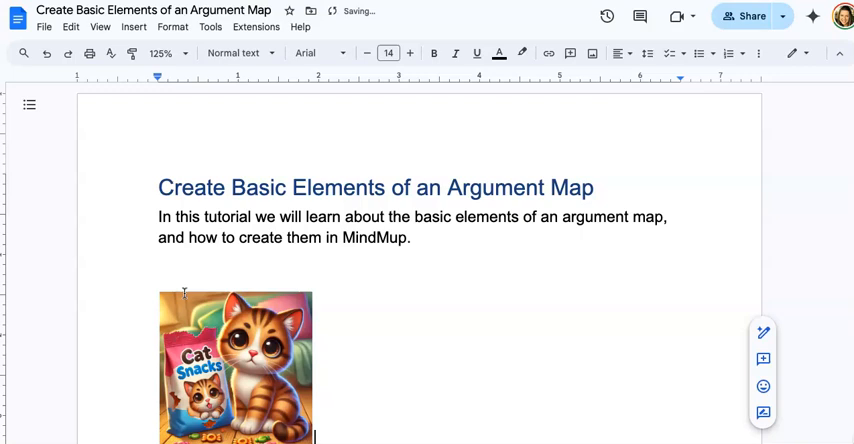
Below the cat image, type 'Leroy ate the Cat Snac…' on a new line.
scroll(down, 3)
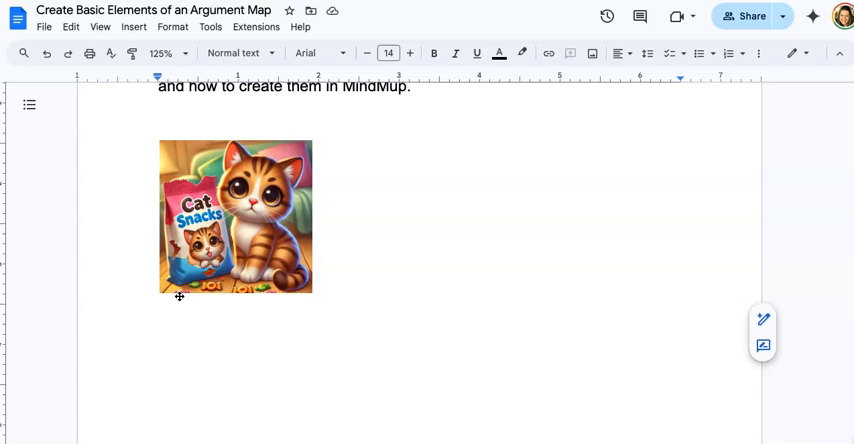
text(Leroy ate the)
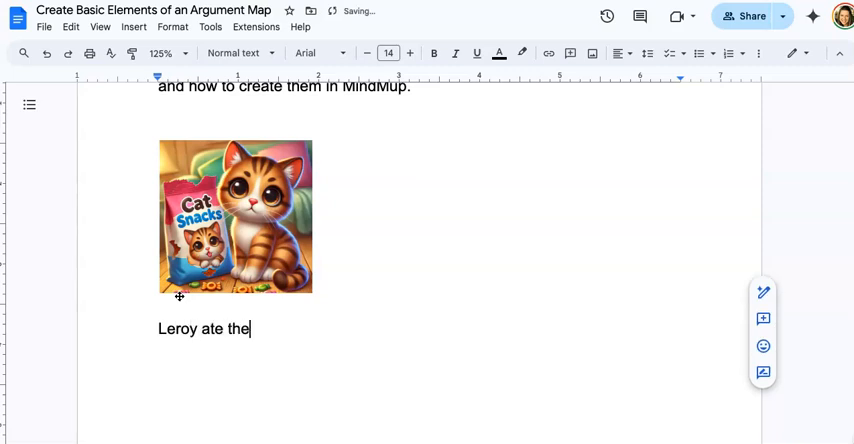
text(Cat Snac)
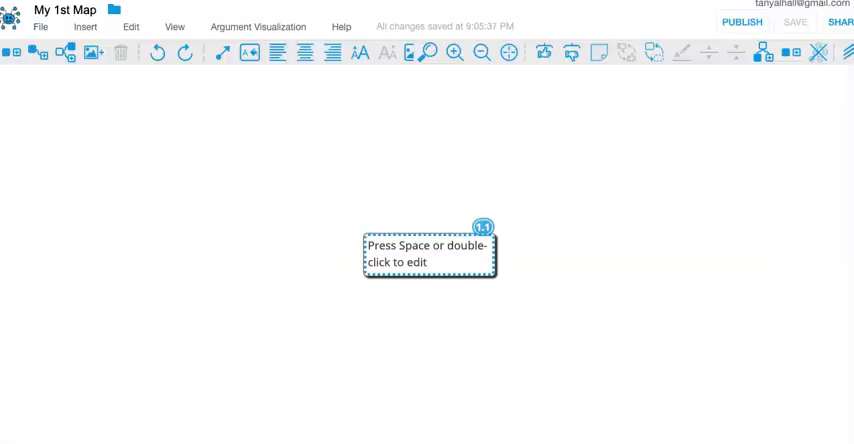
mouse_move(457, 264)
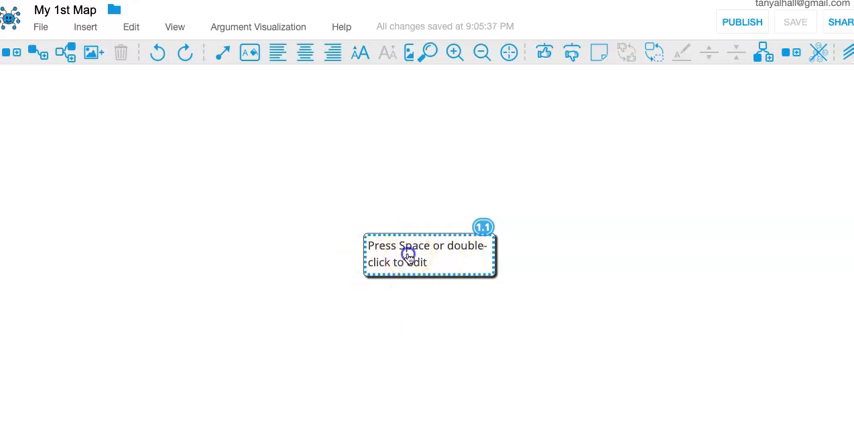
Enter 'Leroy ate the Cat Snacks.' as the first claim box's text.
text(Leroy ate the Cat Snacks.)
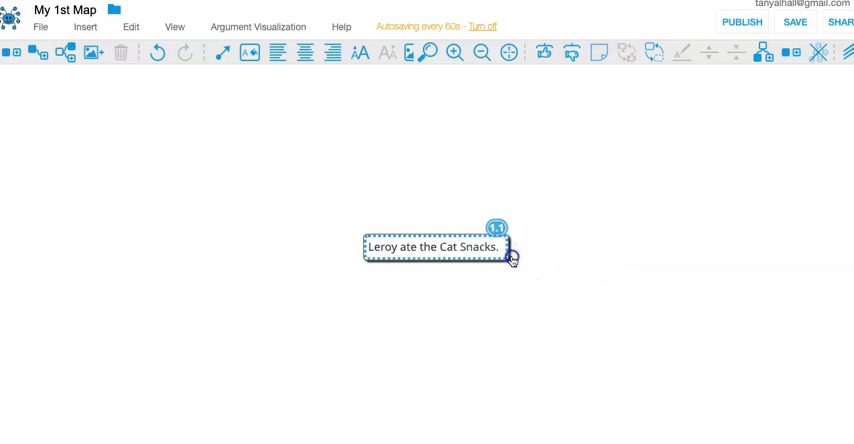
mouse_move(489, 375)
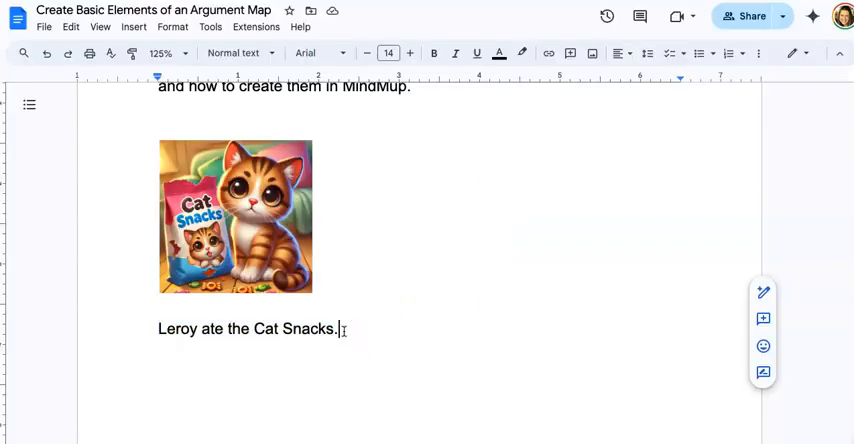
Append 'since it wasn't Azzie.' to the Docs sentence and select the added words.
text(since)
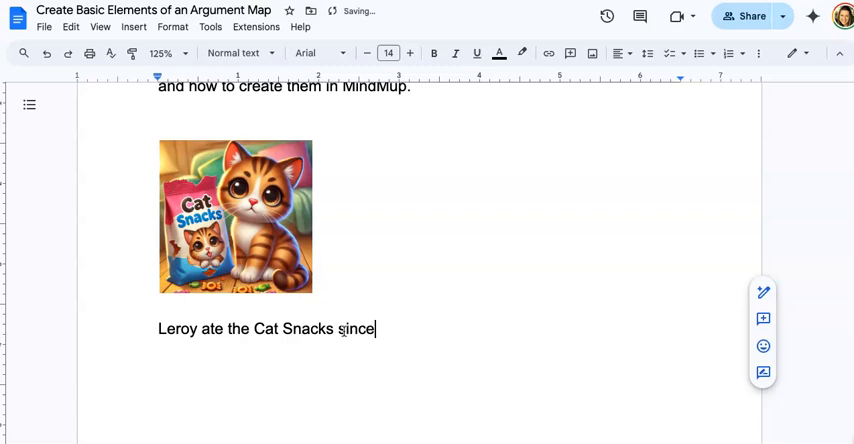
text(it wasn't)
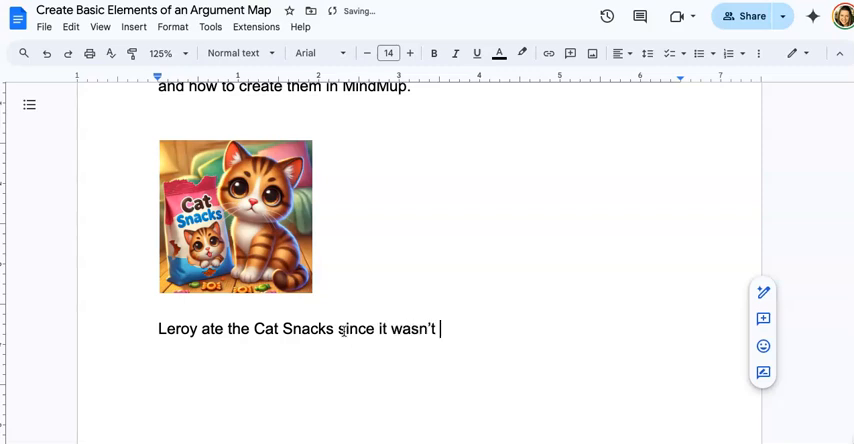
text(Azzie.)
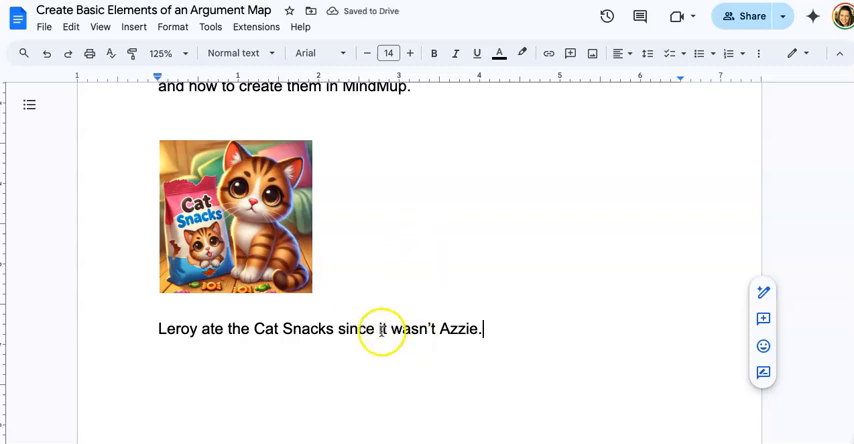
drag(377, 328, 481, 328)
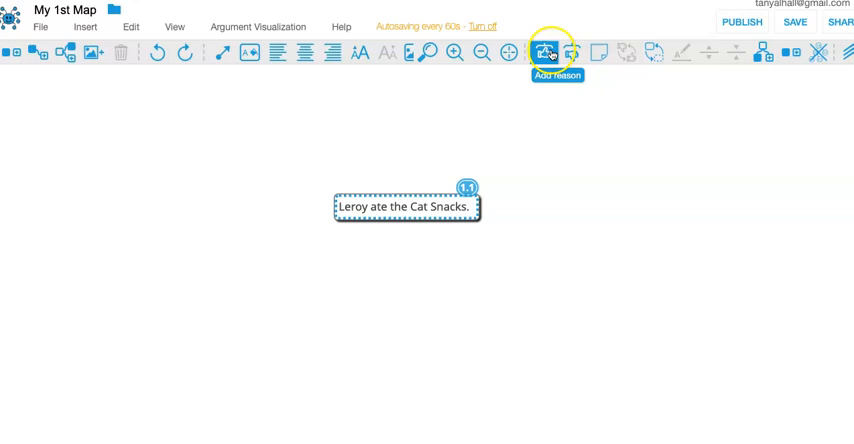
Add a reason under the claim and type 'it wasn't Azzie.'.
click(544, 53)
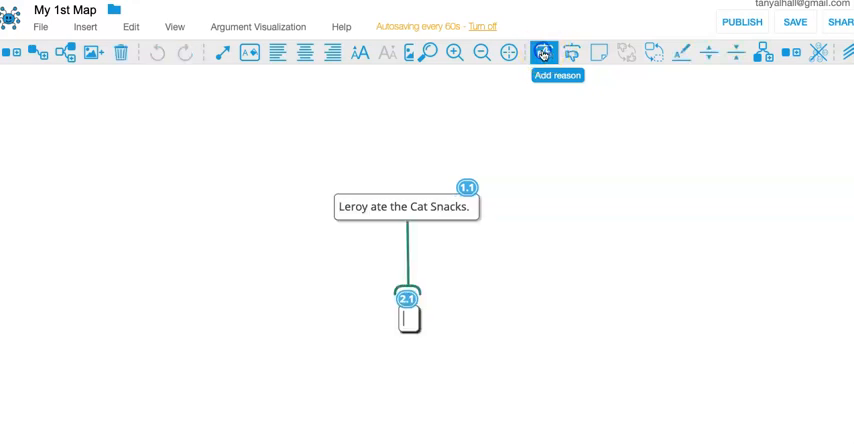
text(it wasn't Azzie.)
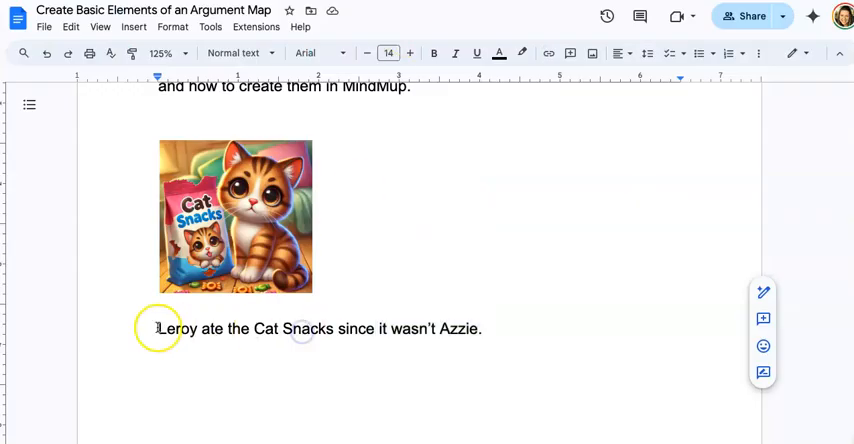
drag(158, 328, 481, 328)
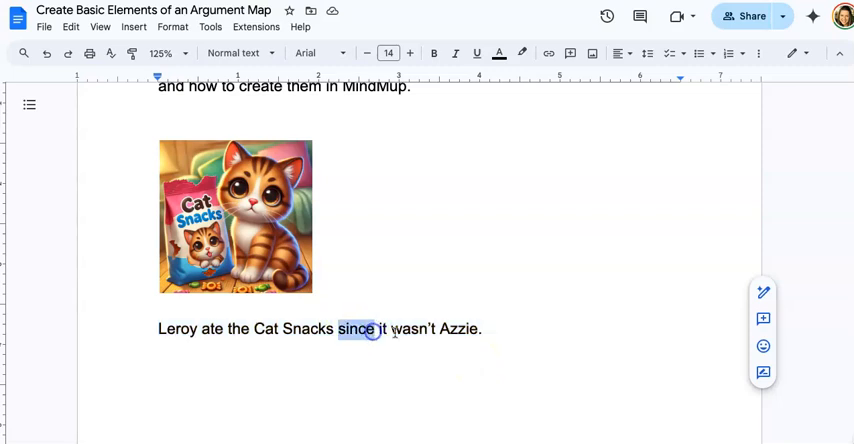
mouse_move(511, 307)
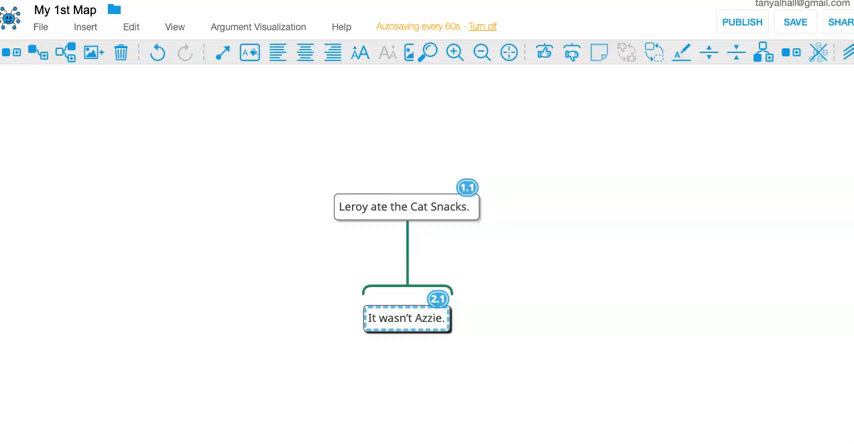
click(405, 295)
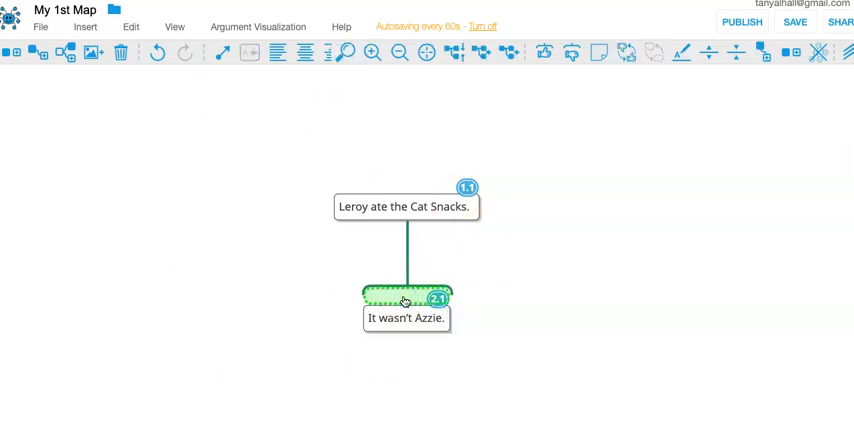
double_click(405, 318)
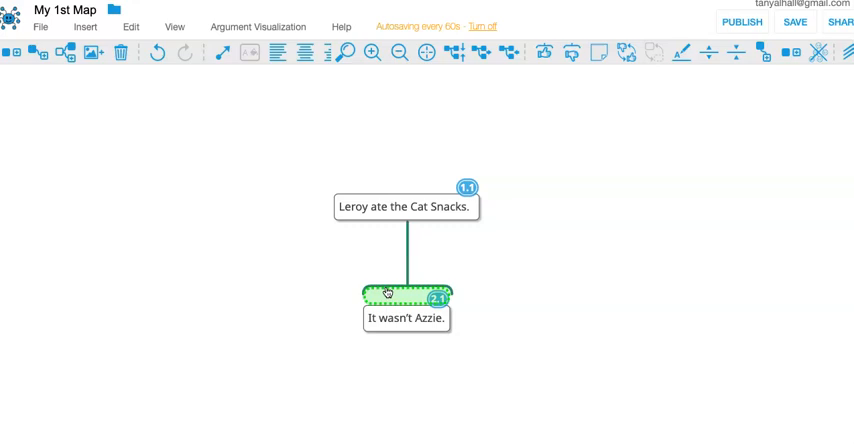
click(406, 206)
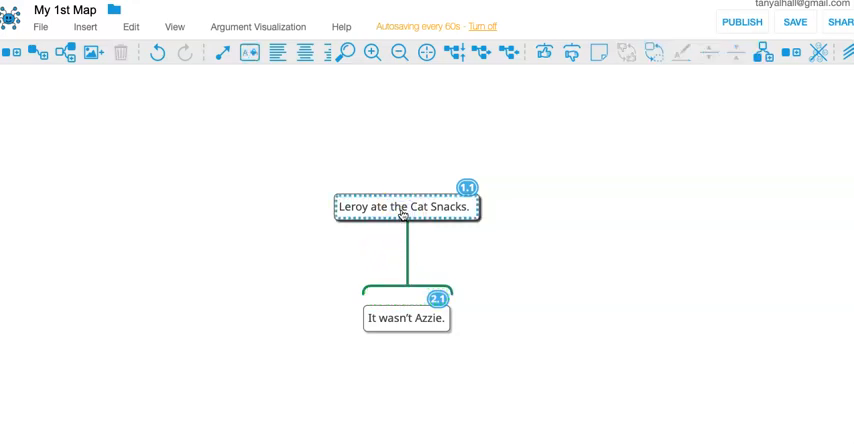
click(405, 295)
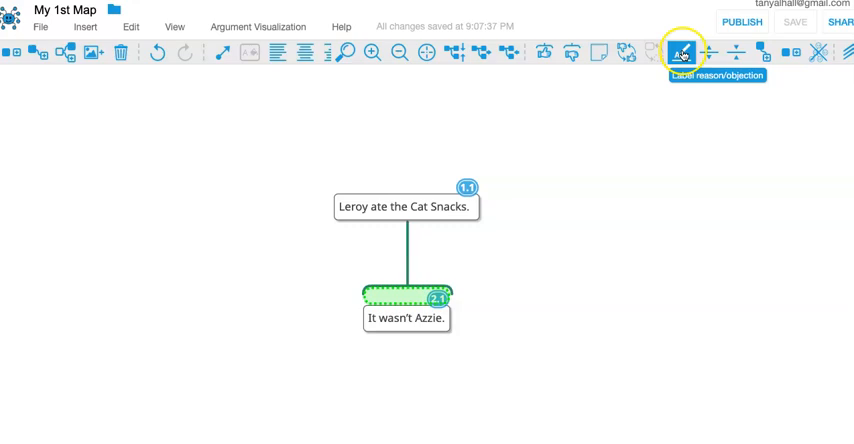
Type 'because' as the label on the claim–reason link.
text(beacus)
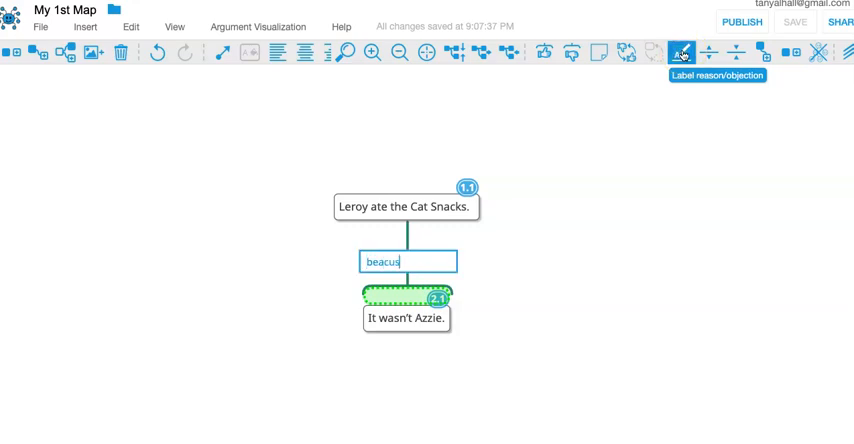
text(because)
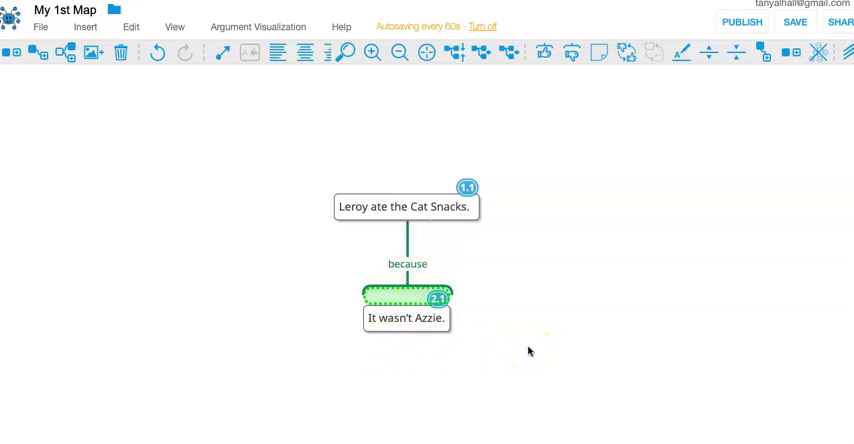
double_click(407, 263)
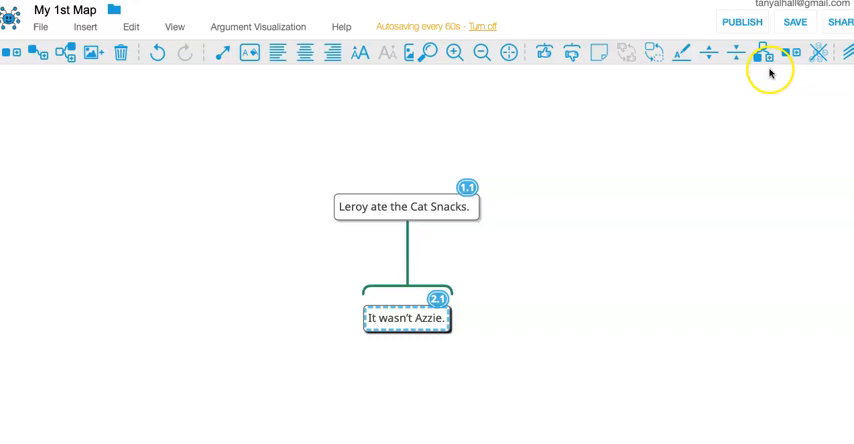
mouse_move(763, 53)
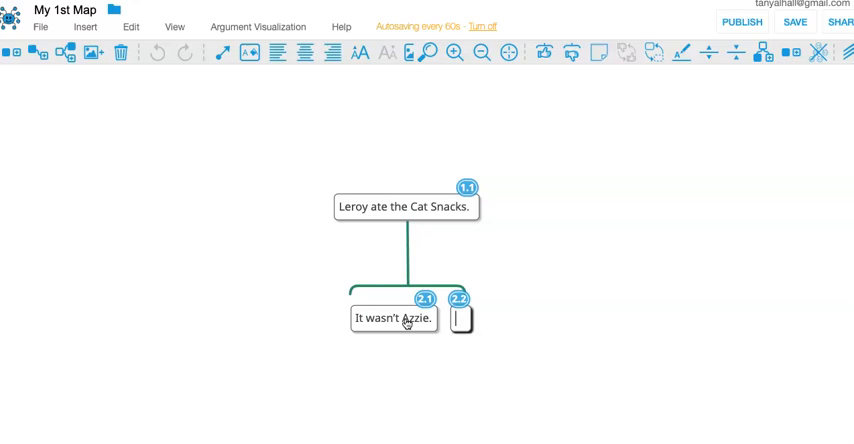
Fill the second co-premise with 'There are only two possible culprits: Leroy and Azzie.'.
text(T)
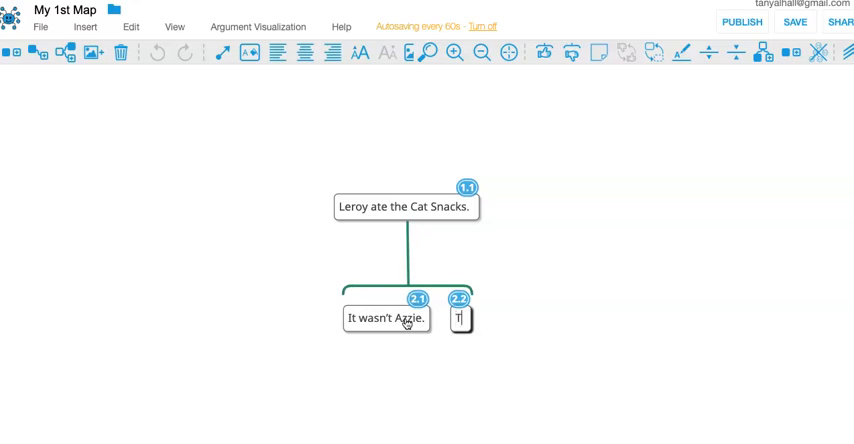
text(There are only two)
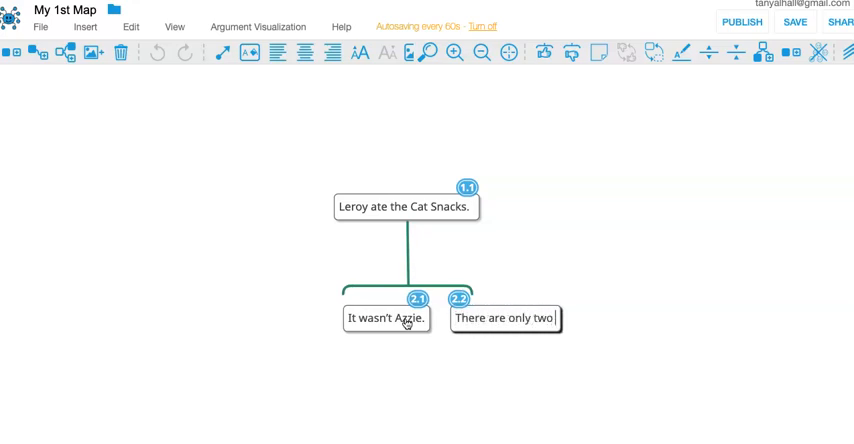
text(possible cul)
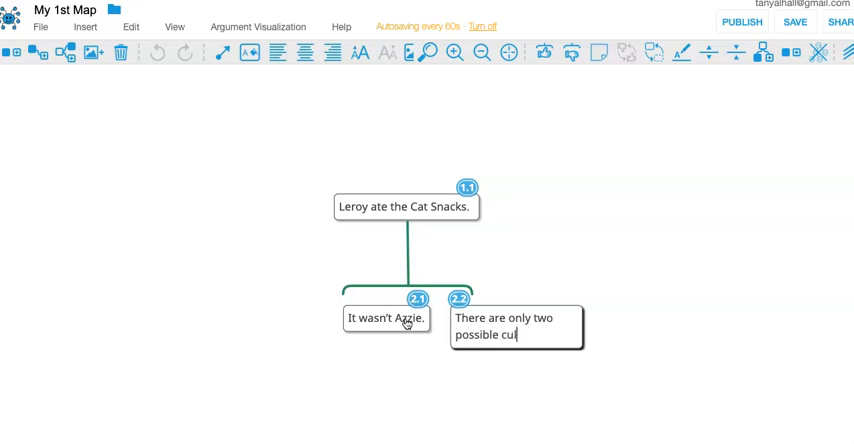
text(prits: Leroy and)
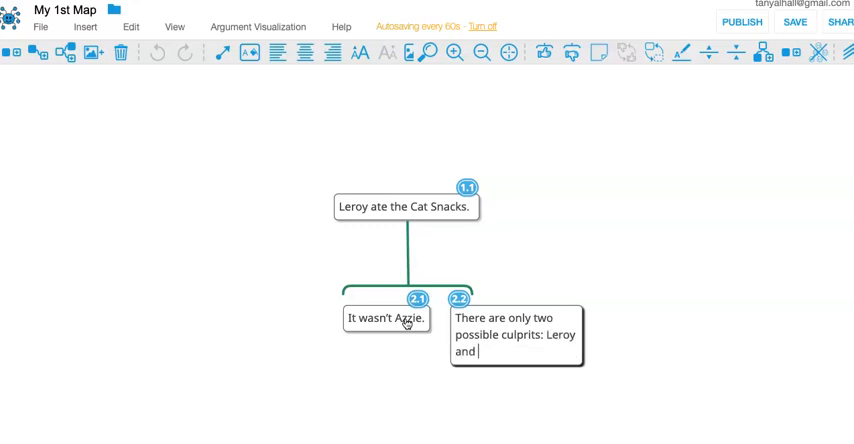
text(Azzie.)
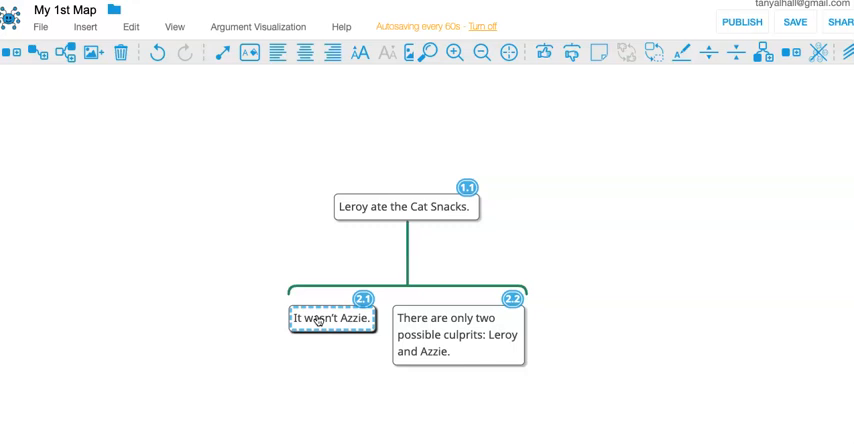
click(458, 334)
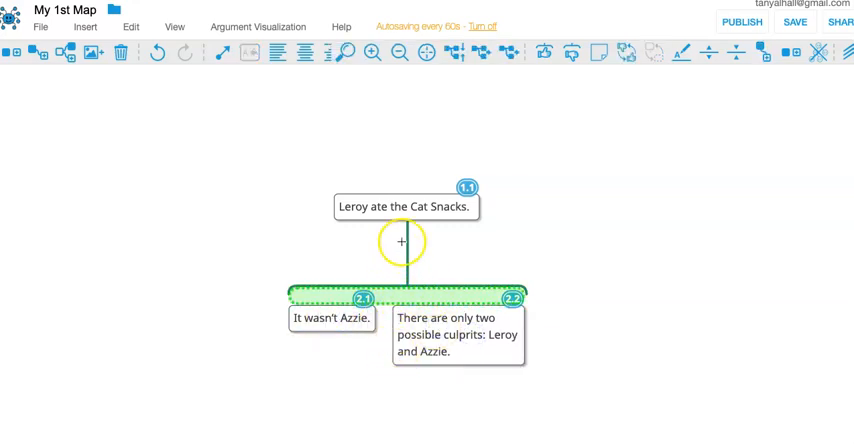
Detach the two-culprits premise and 'It wasn't Azzie.' from the conclusion, then reselect it.
click(405, 206)
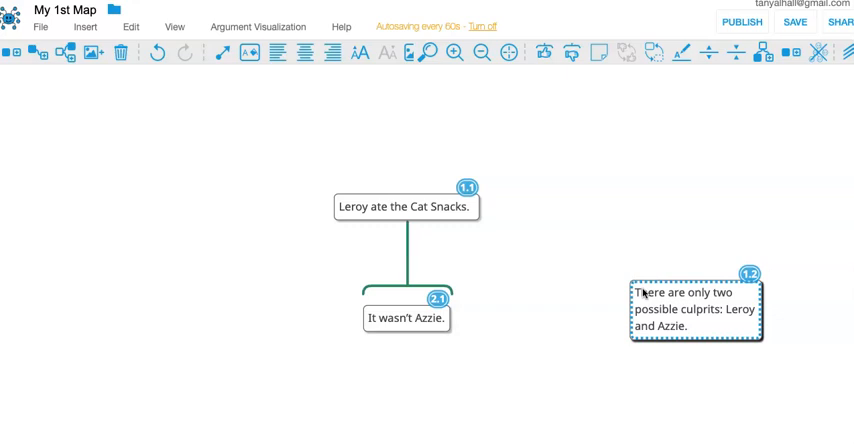
drag(693, 308, 470, 298)
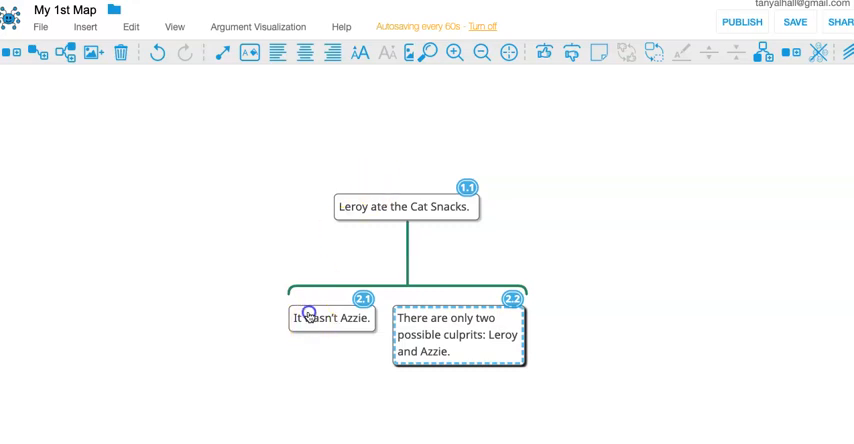
drag(331, 317, 116, 290)
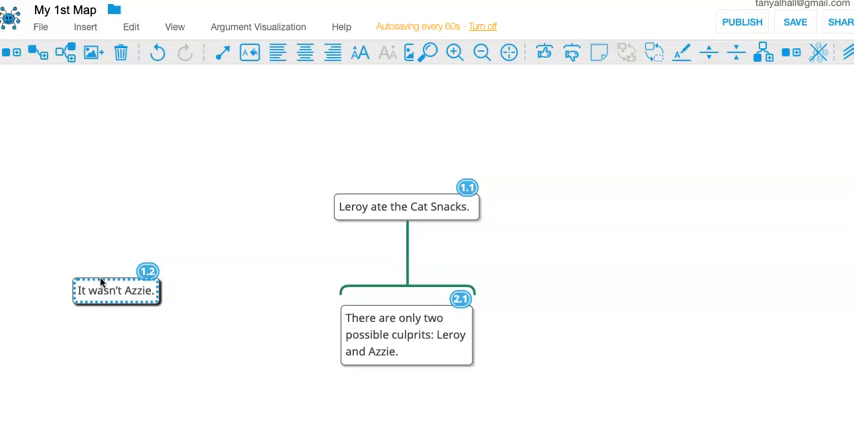
click(405, 334)
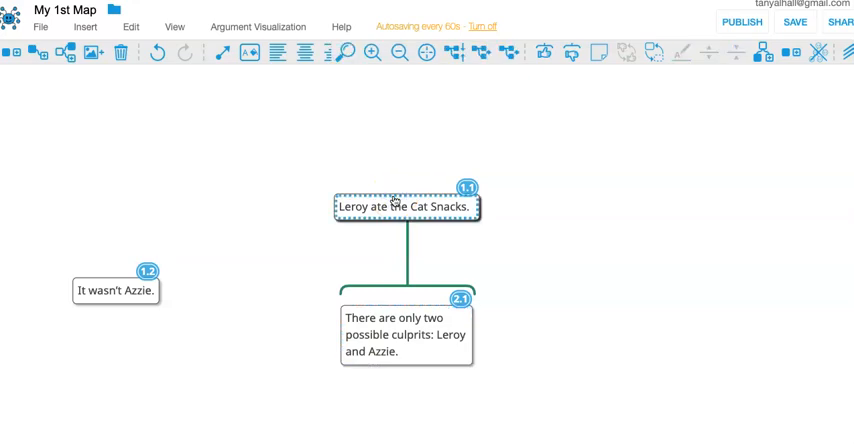
mouse_move(196, 238)
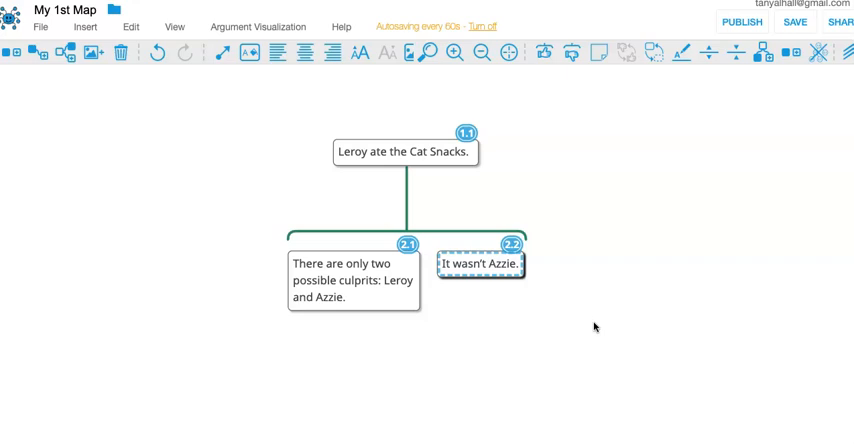
Add the reason 'Azzie doesn't like Cat Snacks.' under 'It wasn't Azzie.'.
click(543, 53)
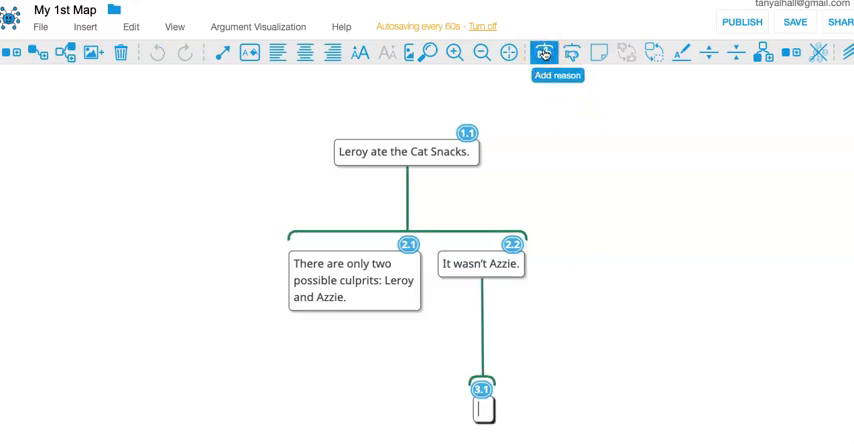
text(Azzie doesn't like)
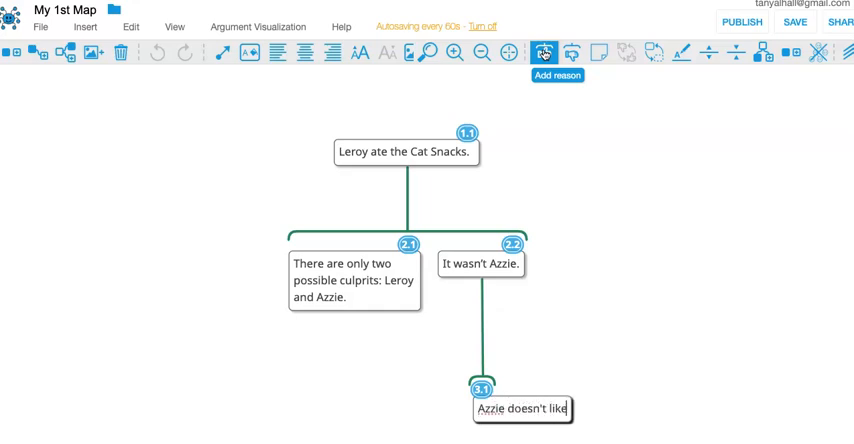
text(cat sna)
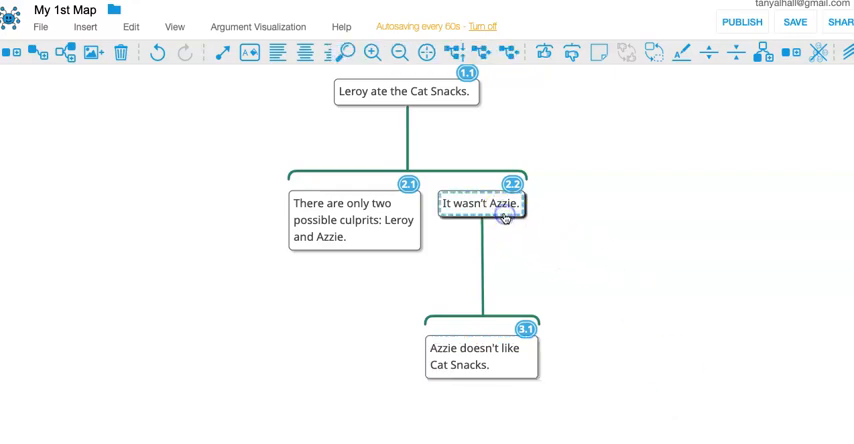
mouse_move(543, 53)
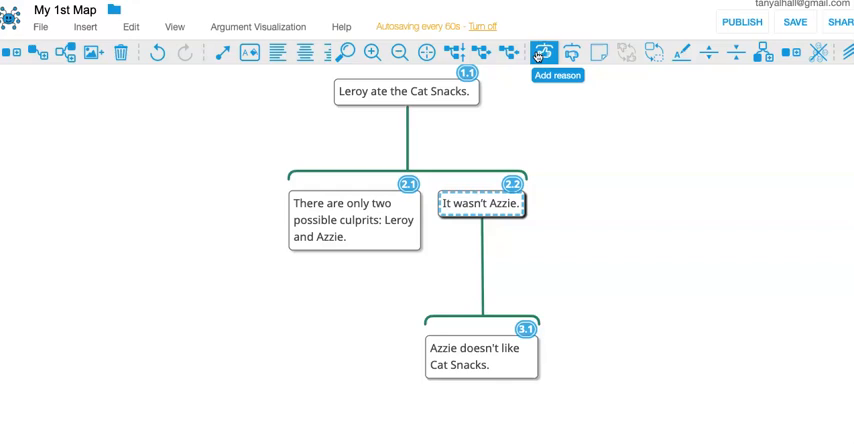
Add the reason 'Azzie wasn't in the room with the Cat Snacks.' under 'It wasn't Azzie.'.
click(545, 53)
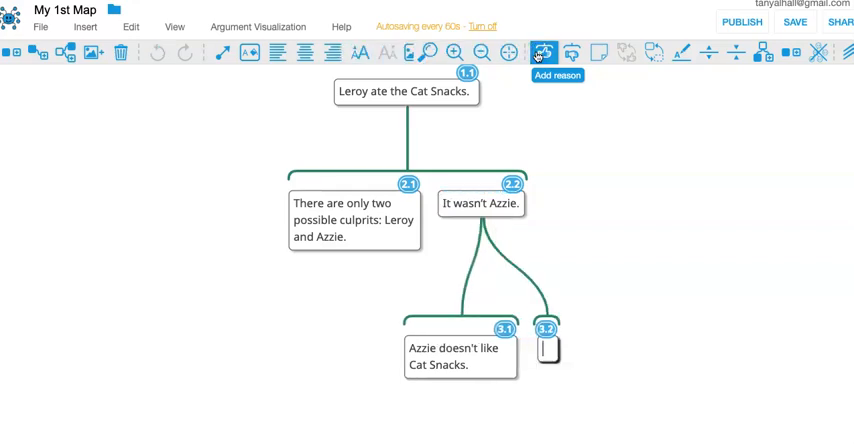
text(Az)
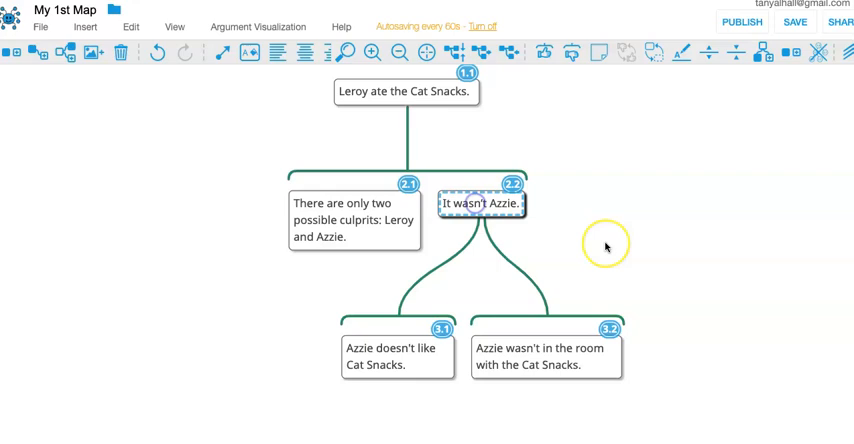
mouse_move(605, 246)
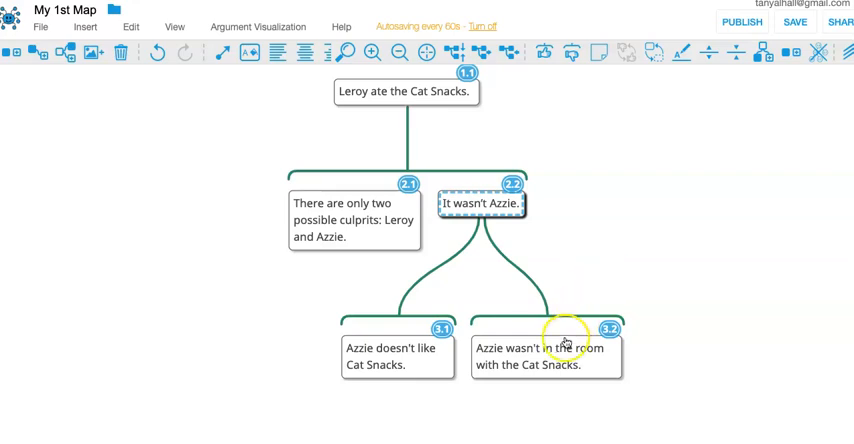
drag(546, 355, 688, 244)
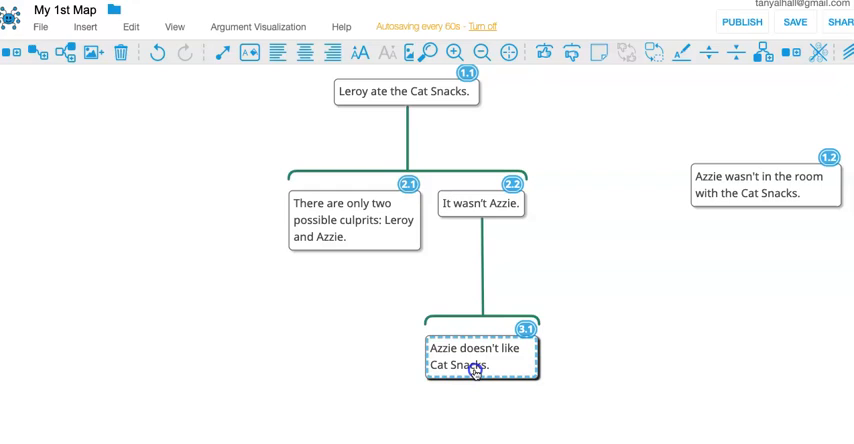
mouse_move(477, 248)
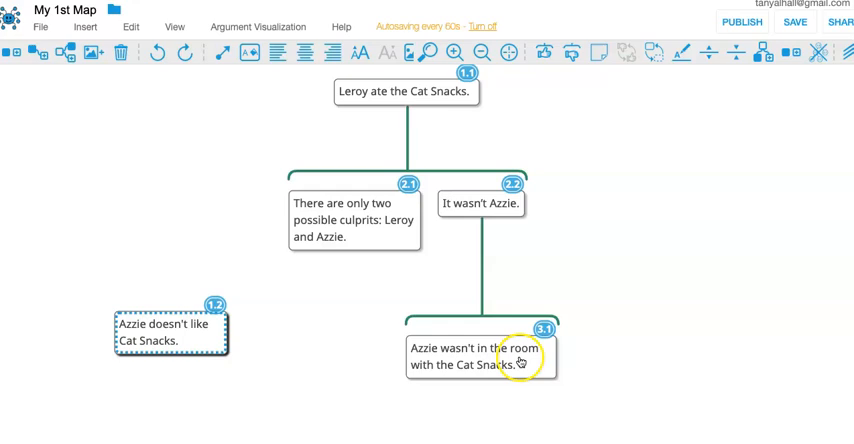
click(481, 355)
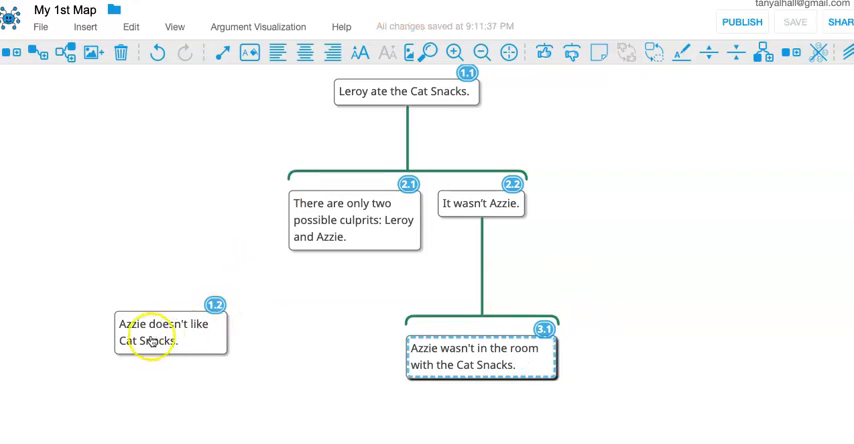
drag(170, 331, 563, 356)
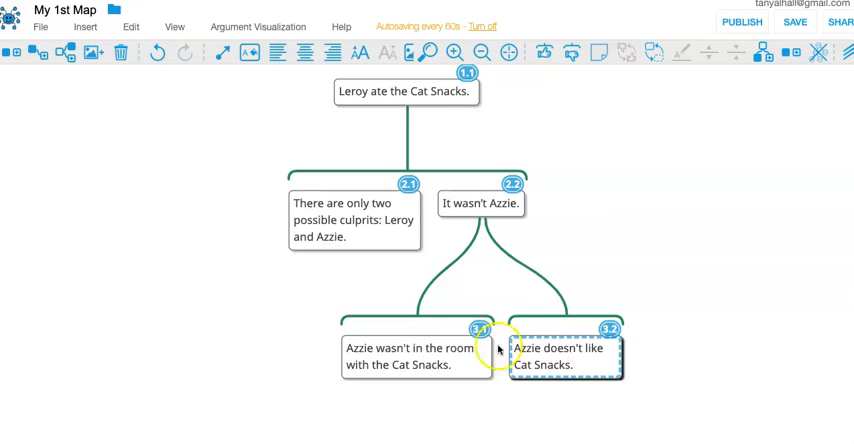
mouse_move(460, 397)
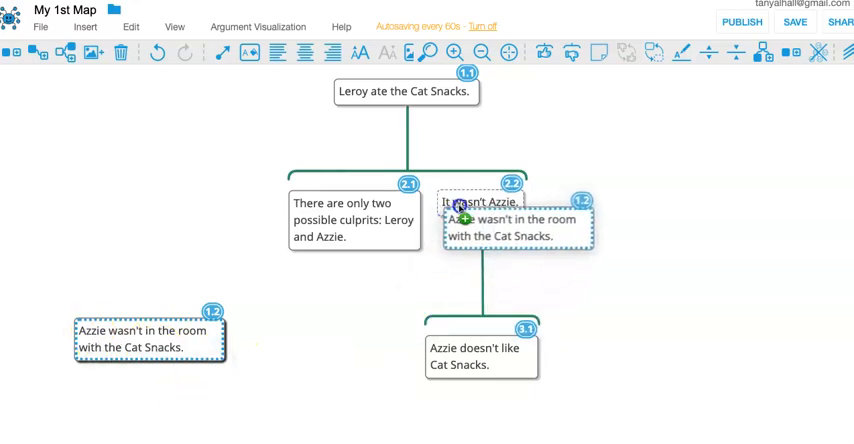
drag(150, 337, 547, 355)
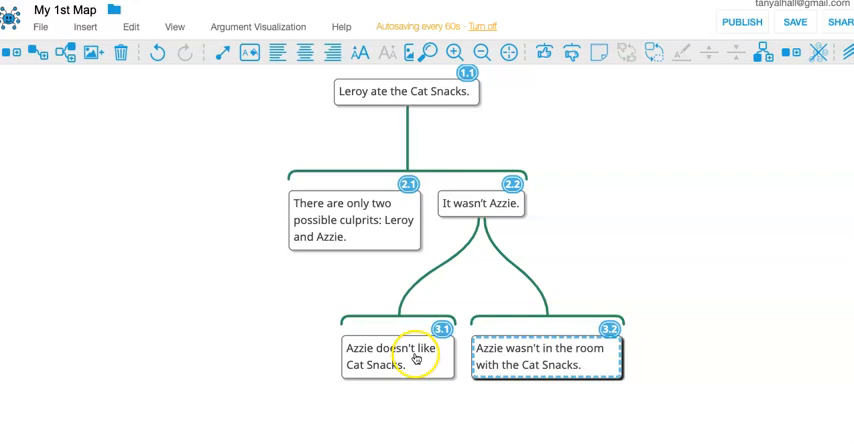
click(397, 355)
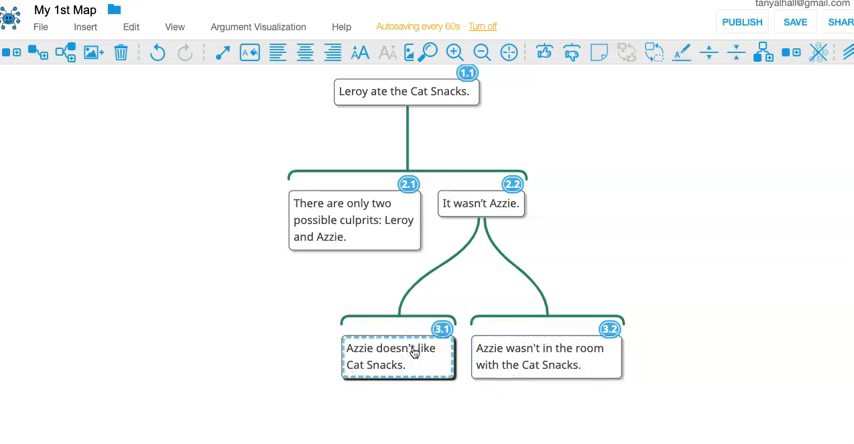
click(571, 54)
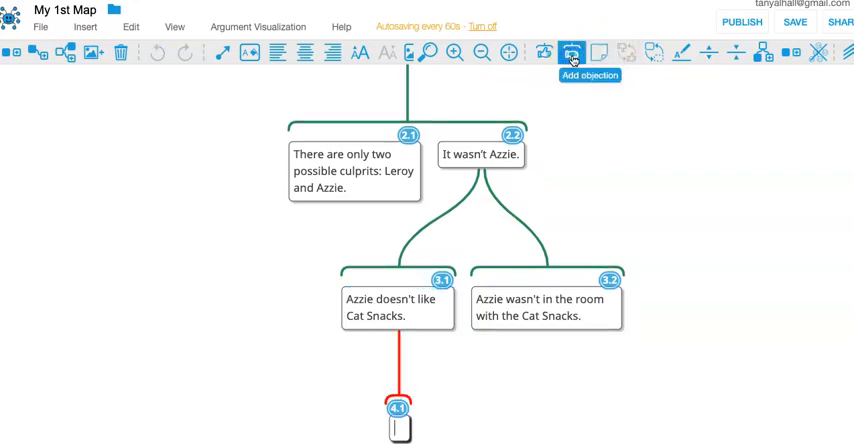
text(Azzie eats Cat Snacks all the time.)
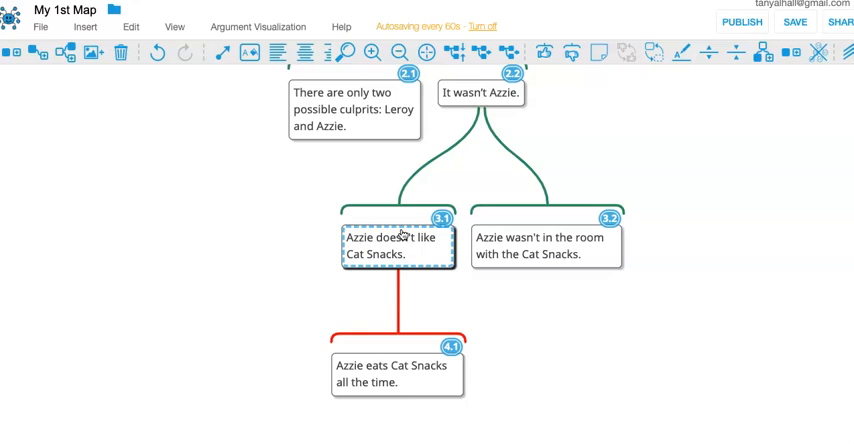
mouse_move(403, 382)
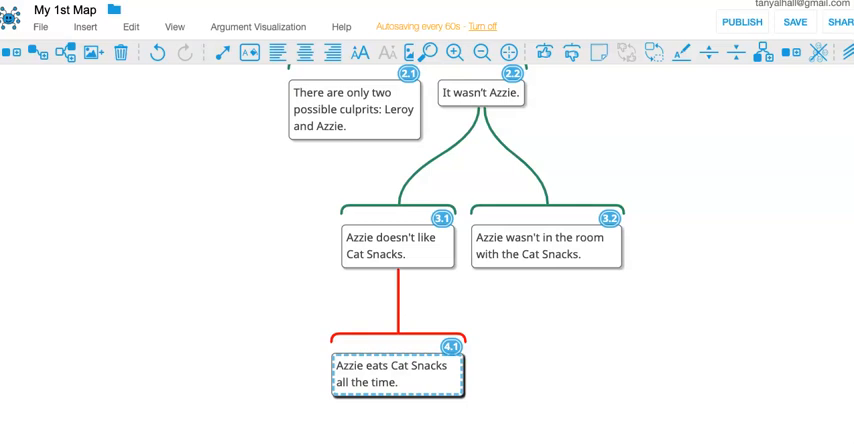
mouse_move(413, 374)
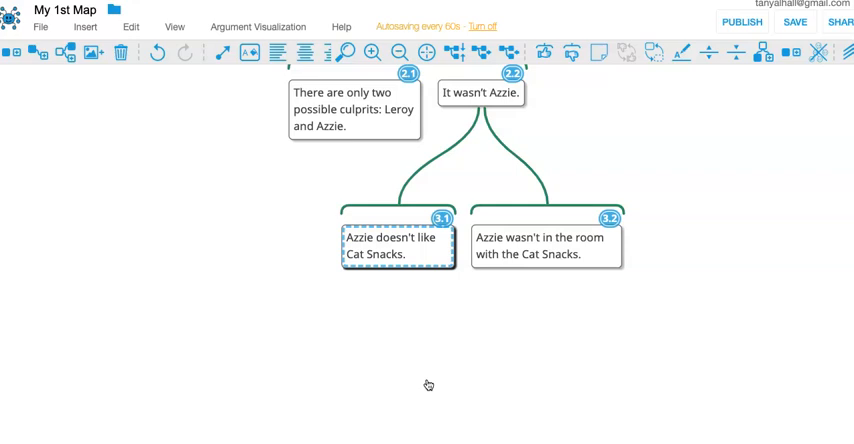
click(410, 213)
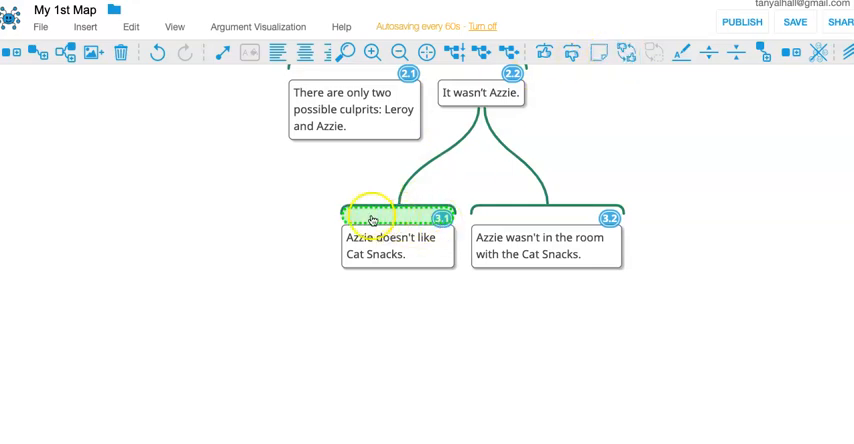
mouse_move(573, 54)
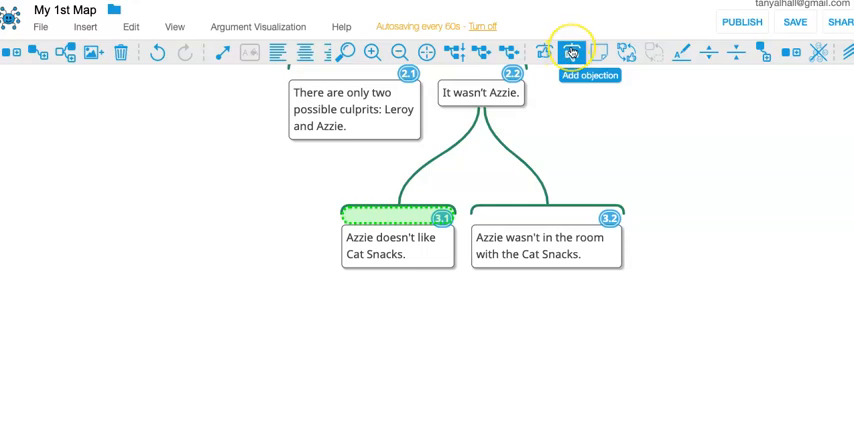
Add objection 3.2 to reason 3.1's inference, typing placeholder text, then deselect.
click(571, 52)
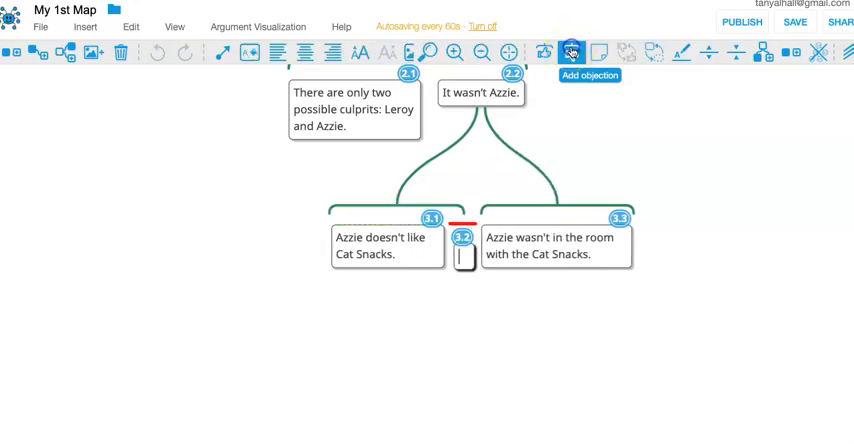
text(kfkdjfkdfjkfjd)
text(fkfkfjkdj)
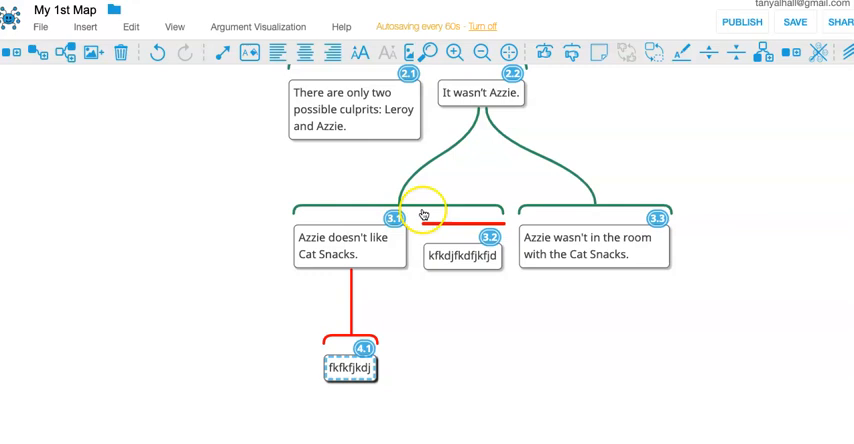
mouse_move(357, 420)
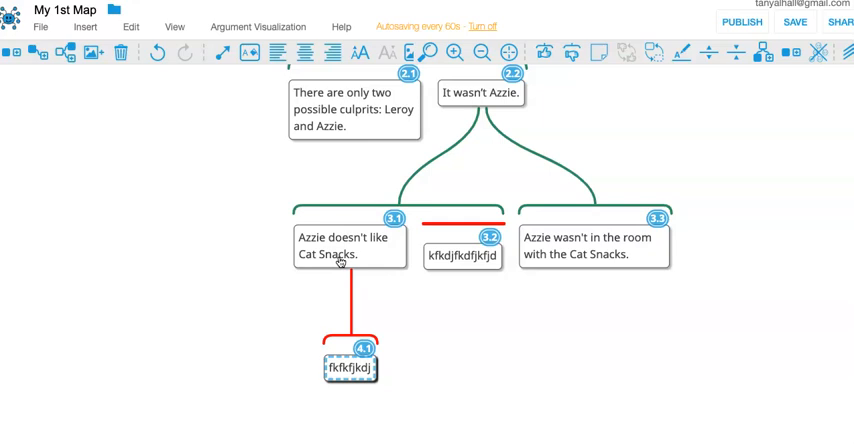
click(348, 349)
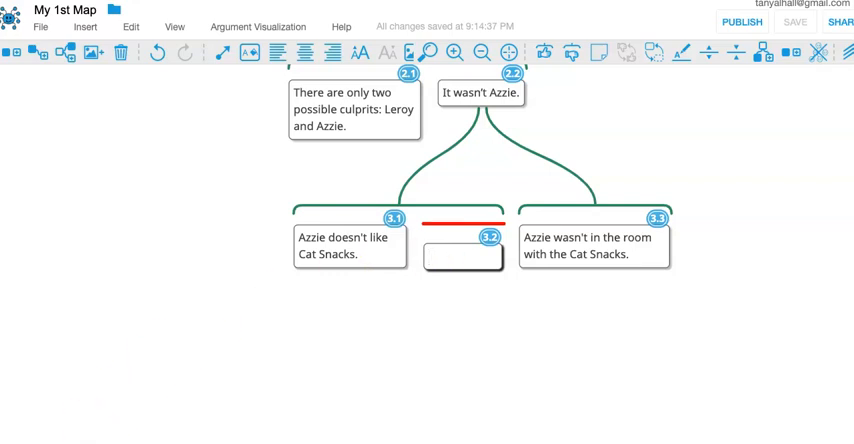
Enter 'Azzie could have been exceptionally hungry.' as the text of objection 3.2.
text(Azzie could have been exceptionally hungry.)
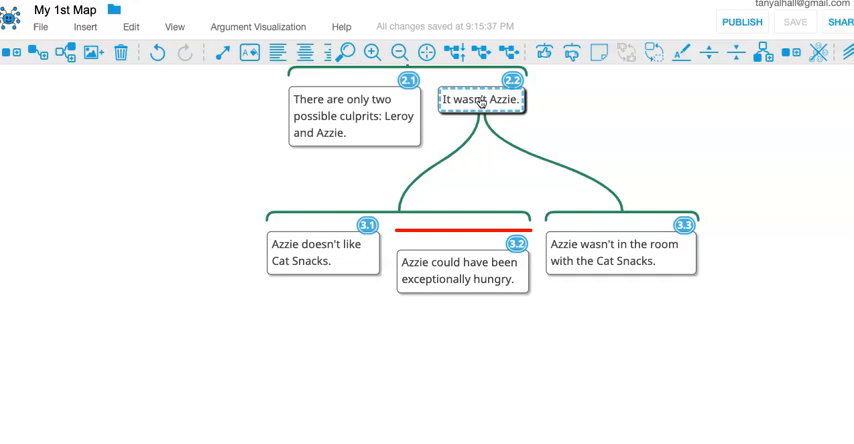
mouse_move(636, 371)
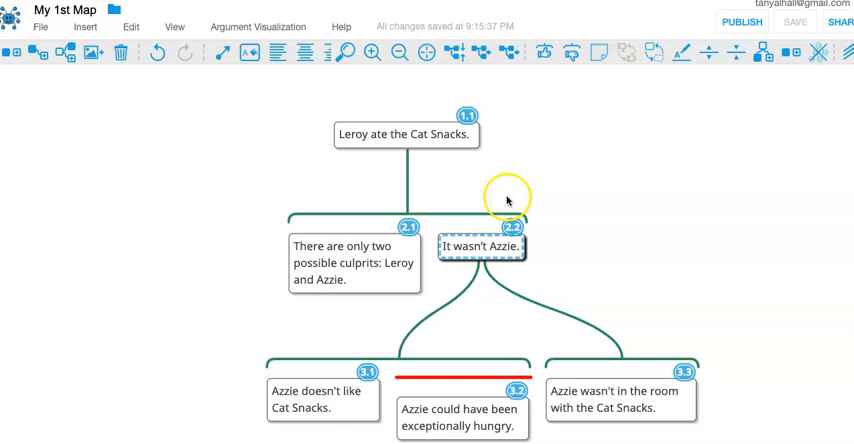
mouse_move(335, 425)
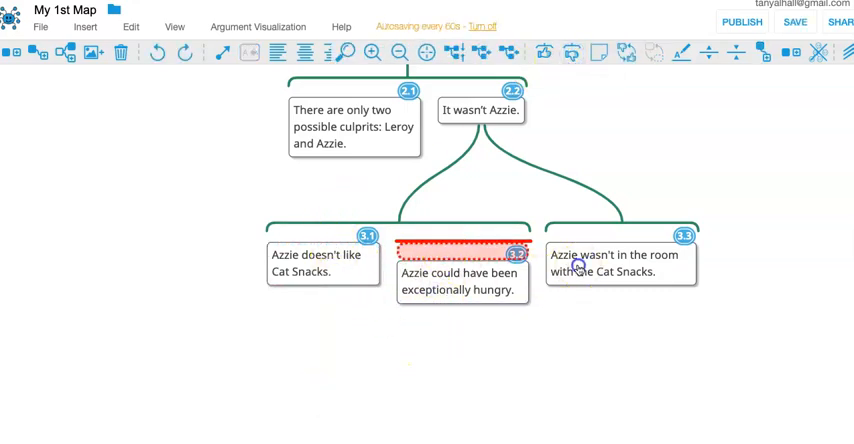
Select the claim 'Azzie wasn't in the room' and add a disconnected node 1.2.
click(620, 263)
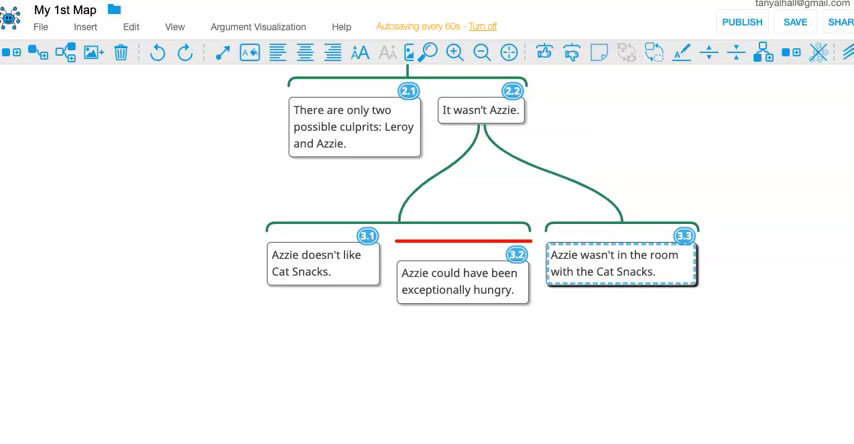
mouse_move(117, 256)
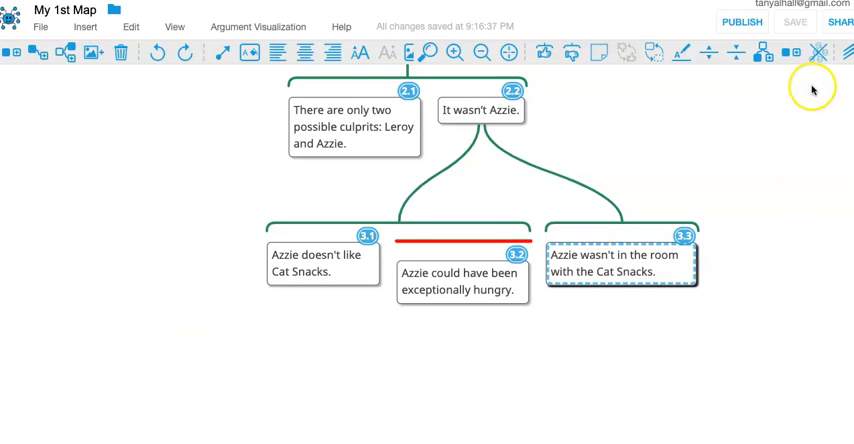
mouse_move(793, 53)
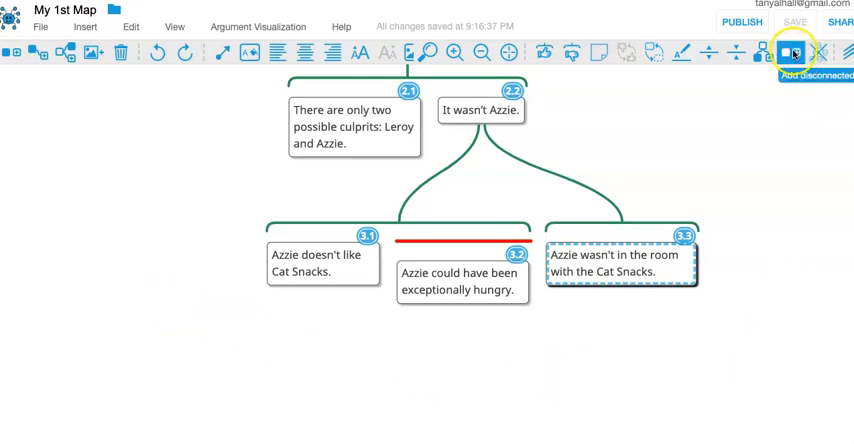
click(792, 53)
text(dkfjdkfjdkljdkljf)
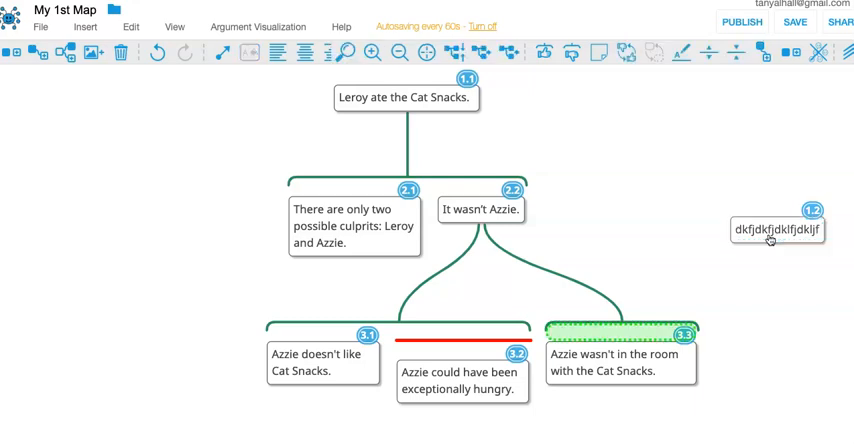
Fill the new reason 3.4 under 'It wasn't Azzie.' with placeholder text 'kfjkdjfkdjfkldj'.
scroll(down, 3)
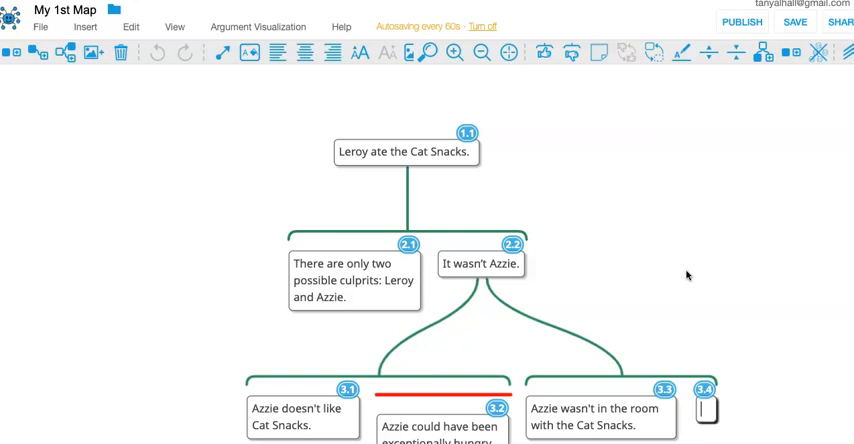
text(kfjkdjfkdjfkldj)
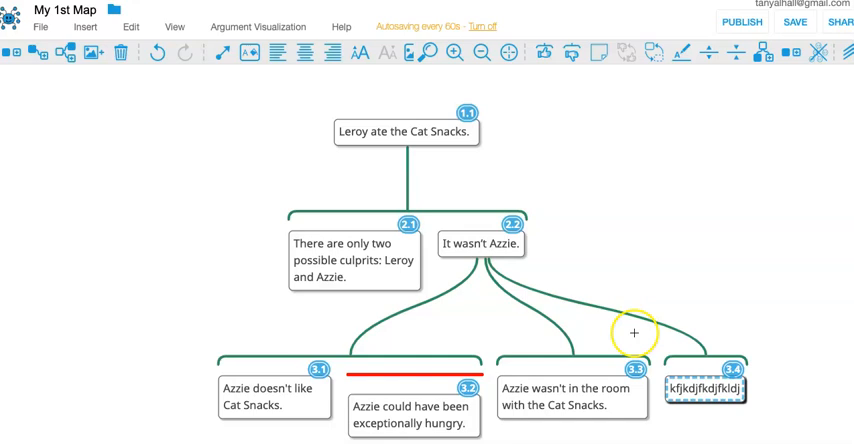
mouse_move(568, 364)
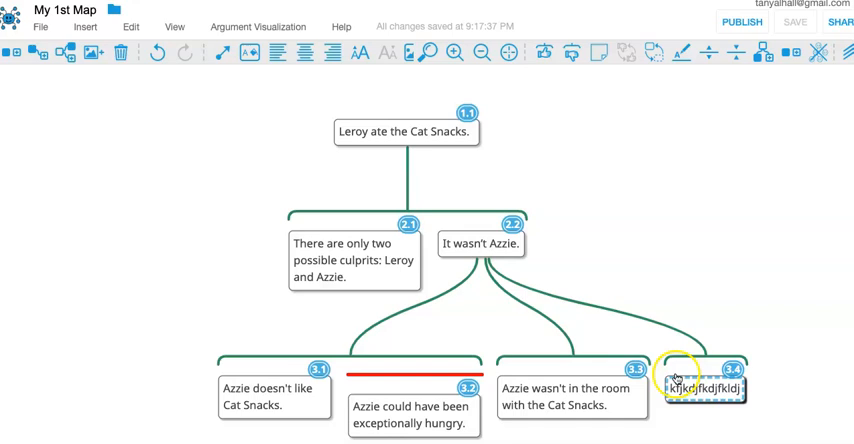
mouse_move(547, 363)
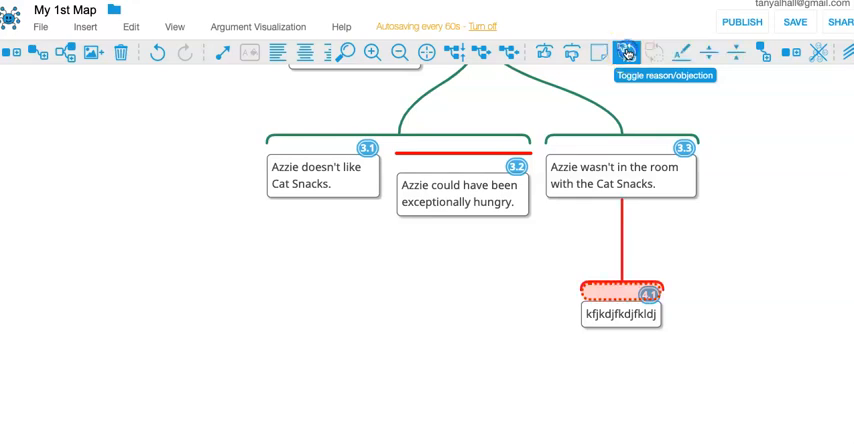
mouse_move(698, 347)
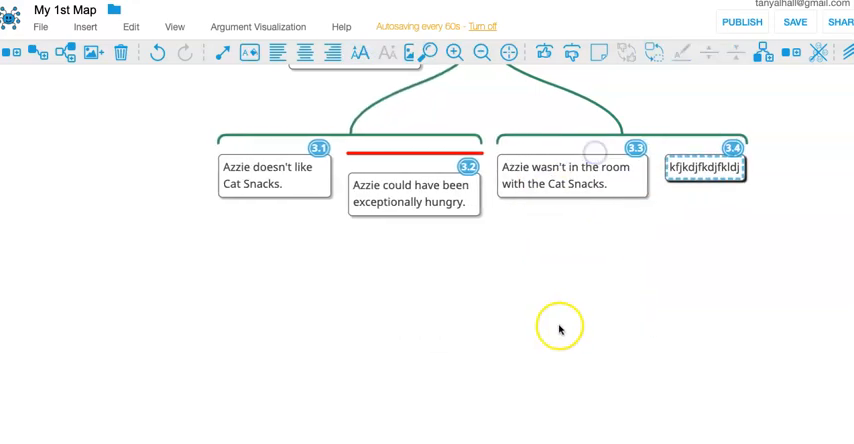
Attach box 3.4 beneath 'Azzie wasn't in the room with the Cat Snacks.' and toggle its type.
drag(705, 167, 620, 313)
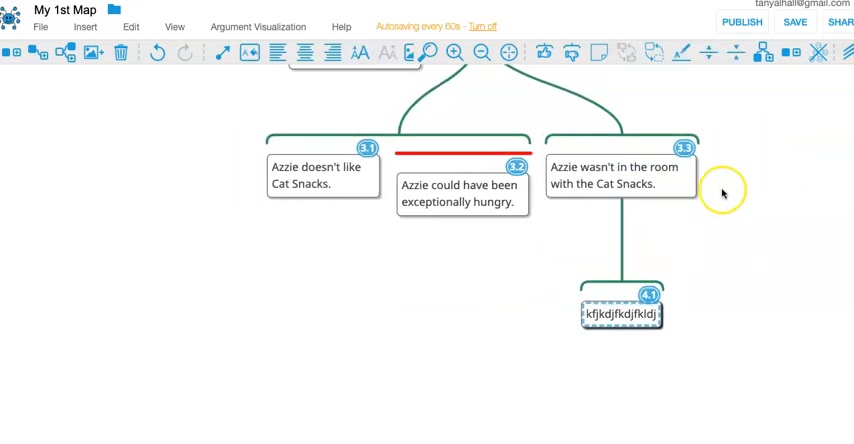
click(624, 53)
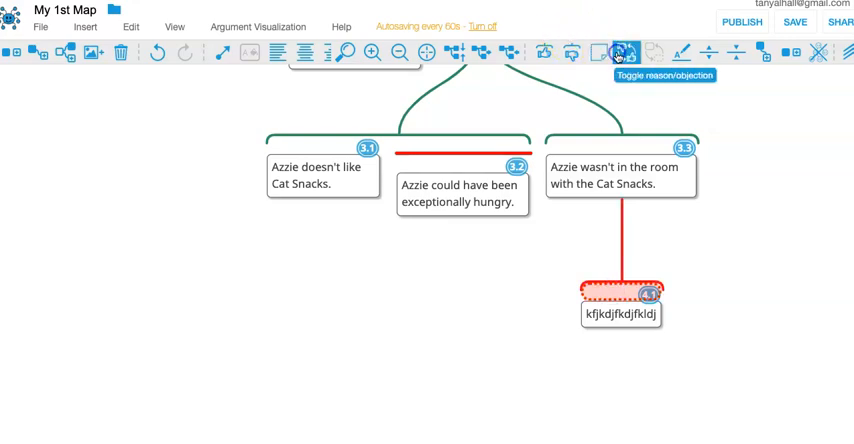
click(622, 53)
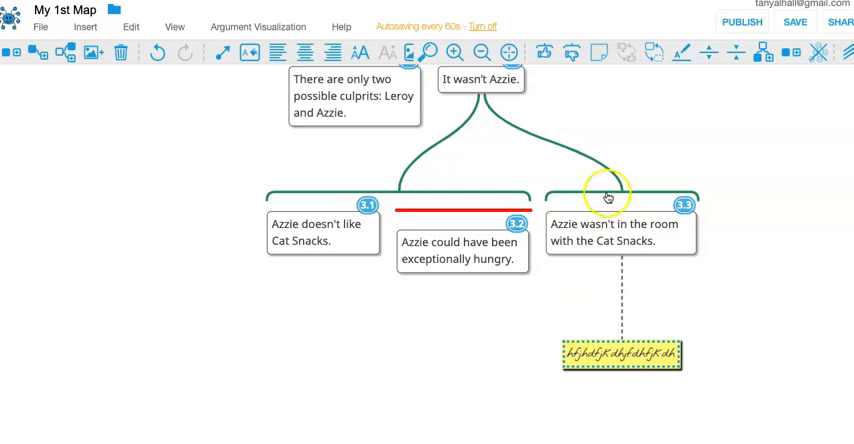
mouse_move(601, 253)
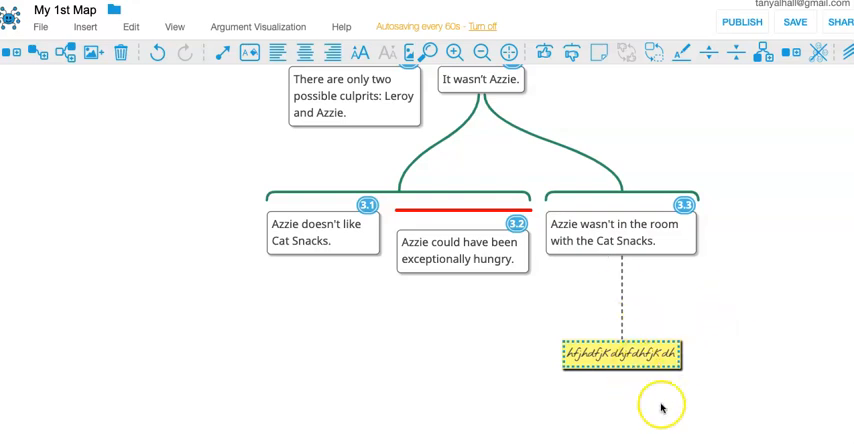
Move the yellow note below the claim 'Azzie wasn't in the room', then further right.
drag(620, 354, 695, 331)
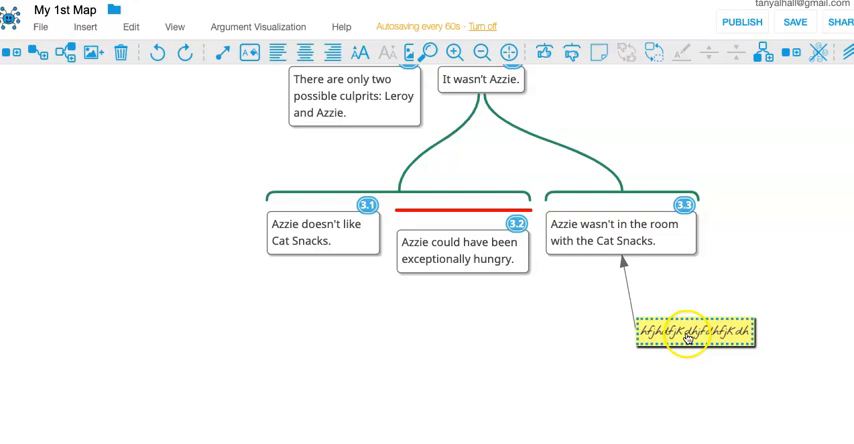
drag(693, 332, 770, 141)
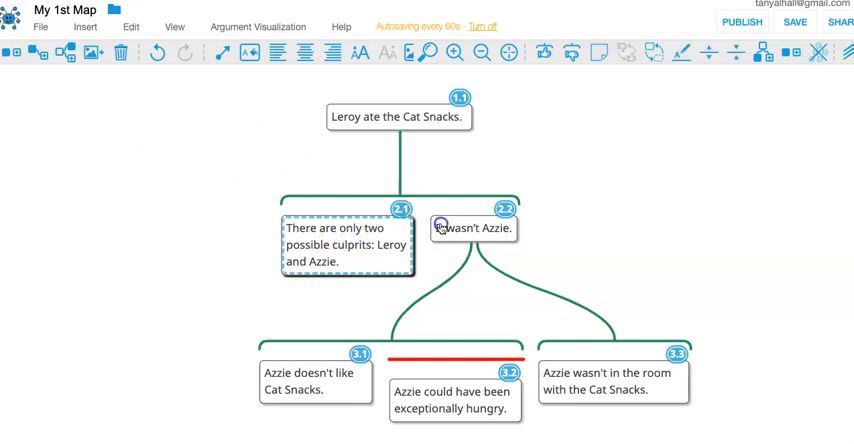
click(473, 228)
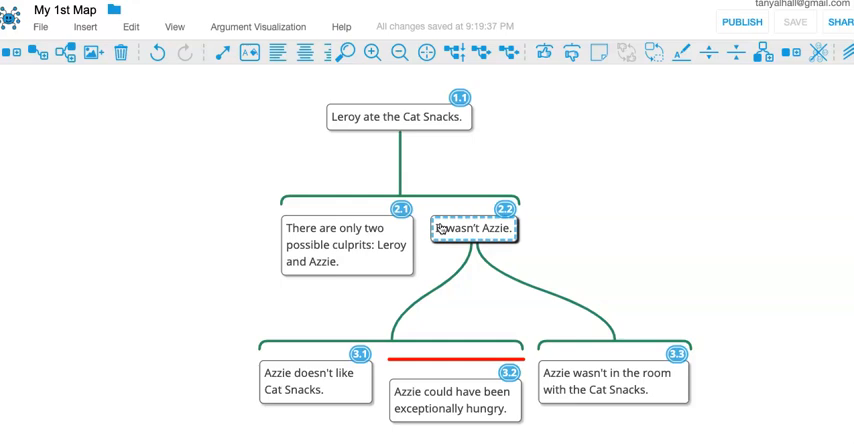